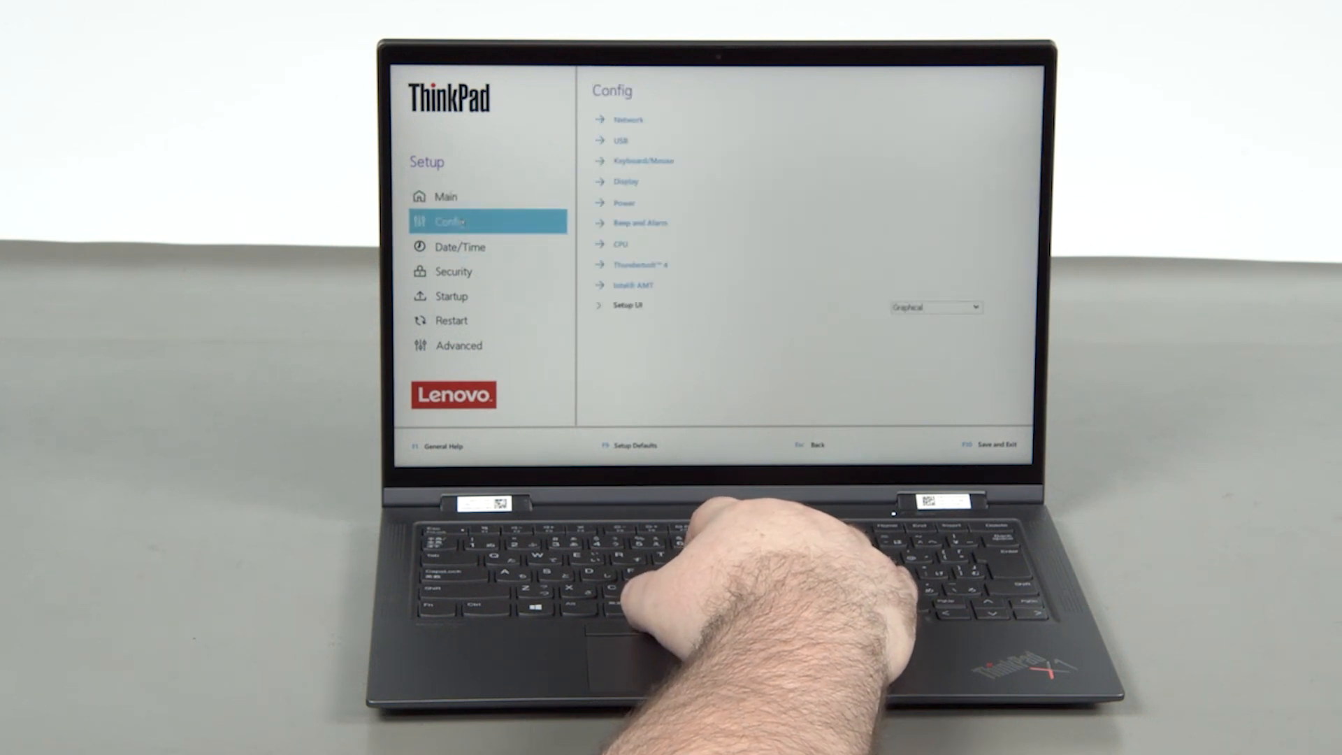
- Choose Disable Built-in Battery under Config > Power and answer No at the Setup Confirmation prompt
click(621, 203)
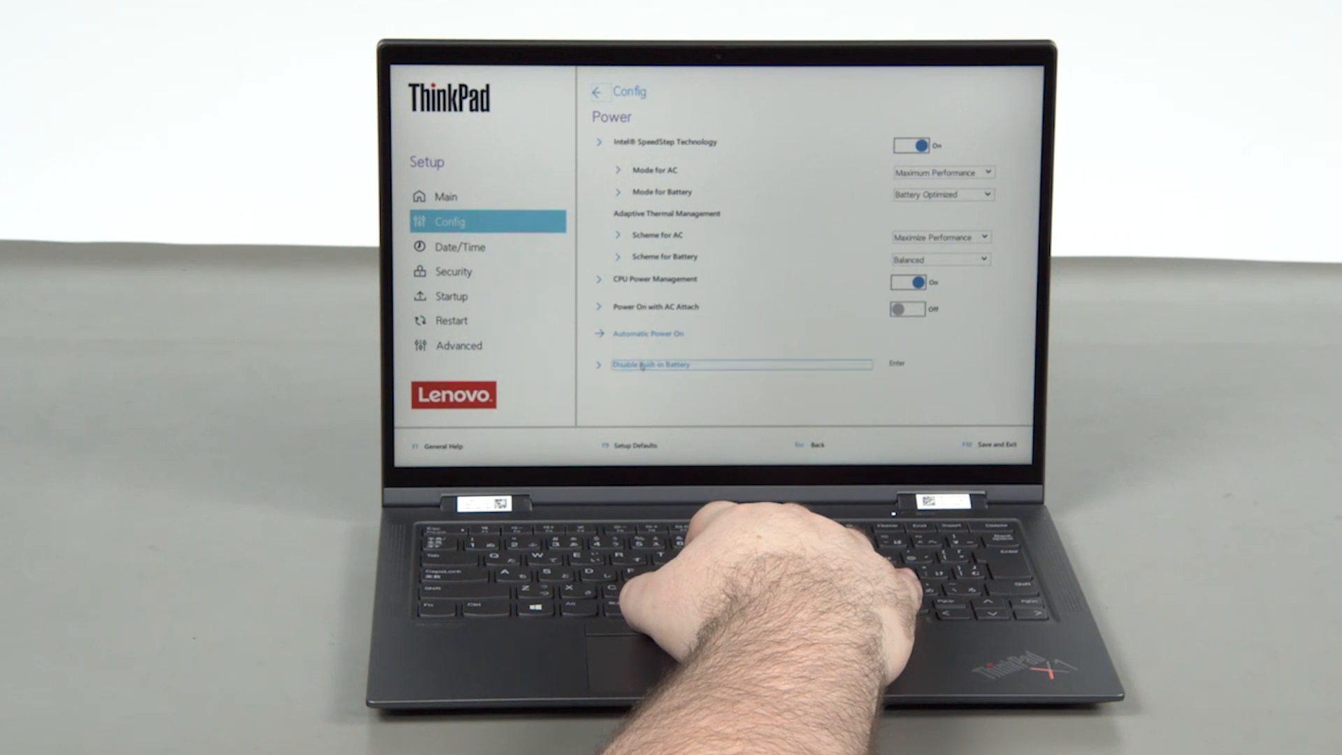
key(enter)
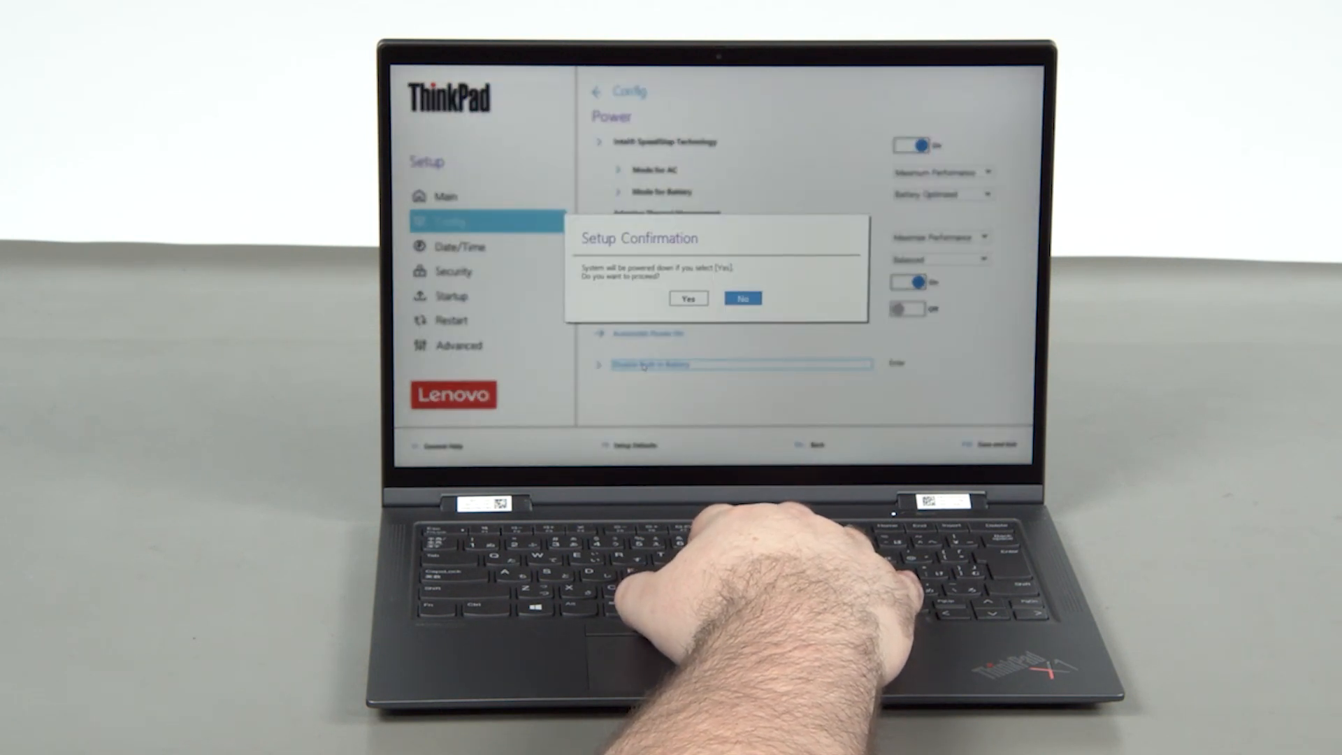
click(742, 298)
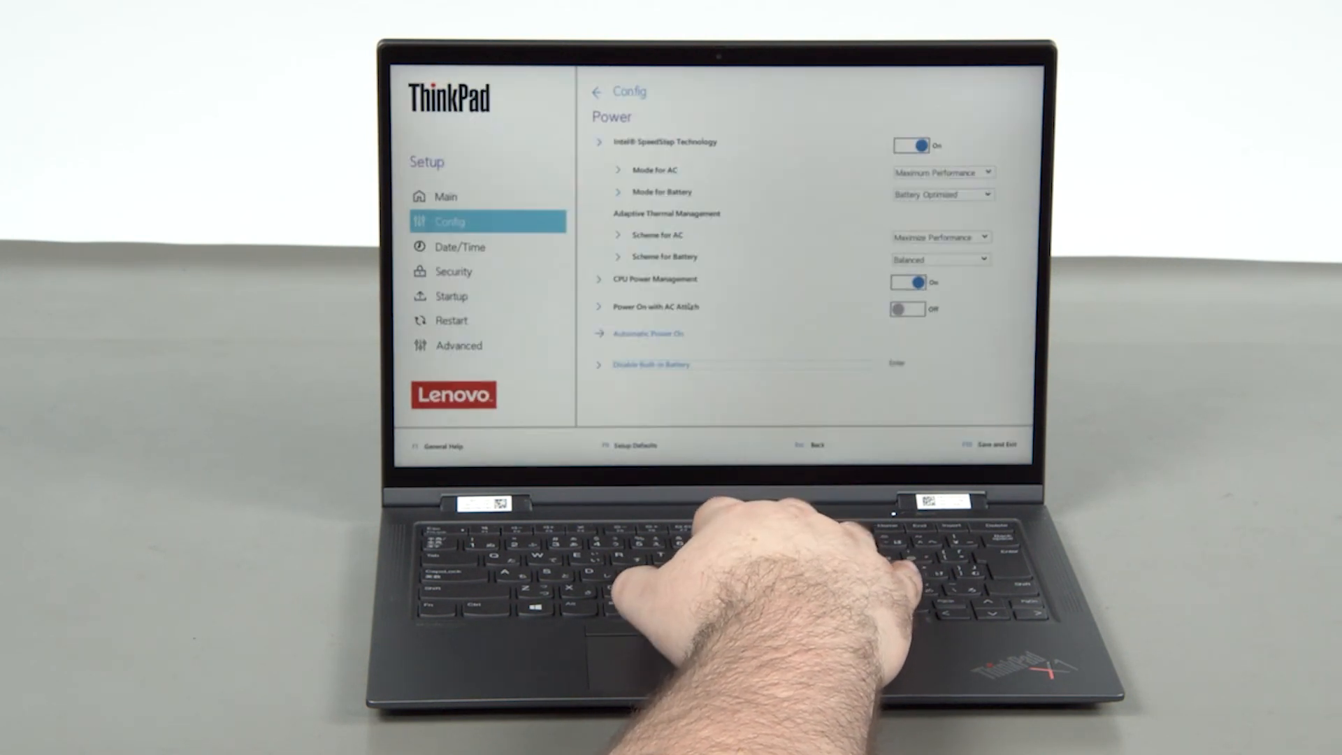